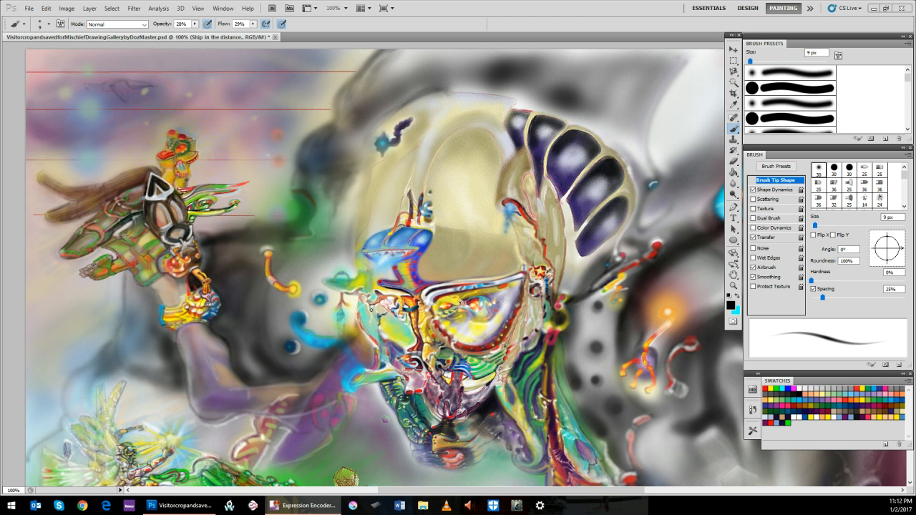
mouse_move(371, 310)
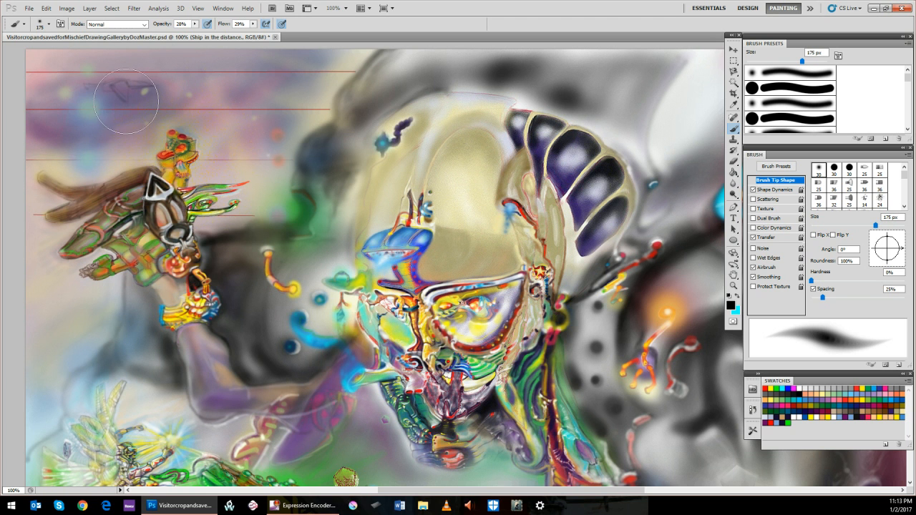
mouse_move(132, 92)
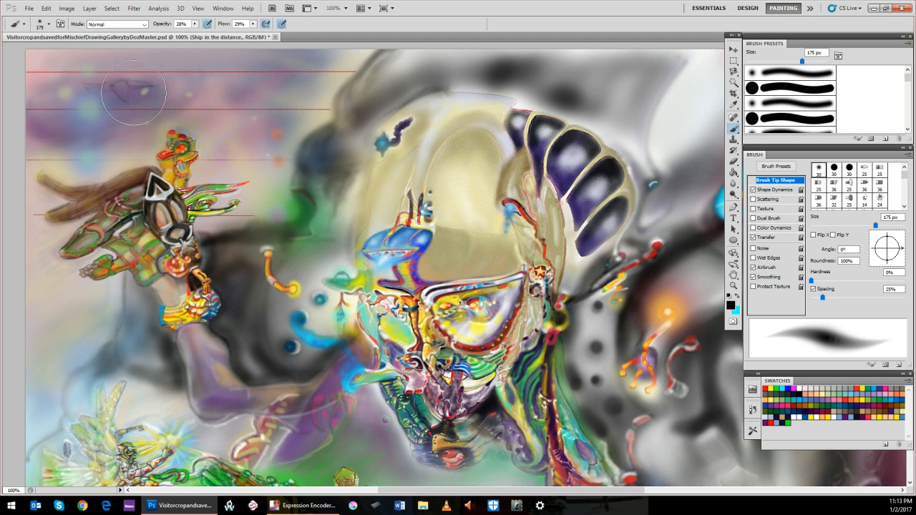
mouse_move(126, 93)
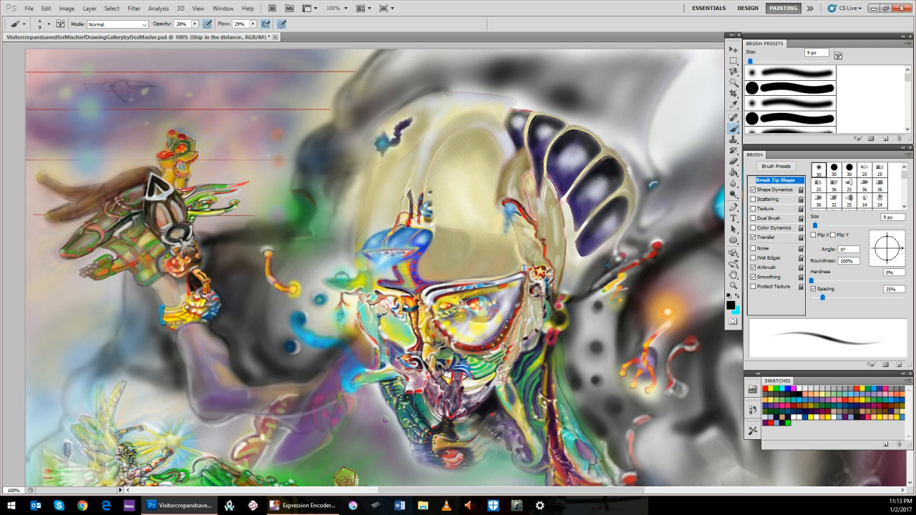
mouse_move(132, 59)
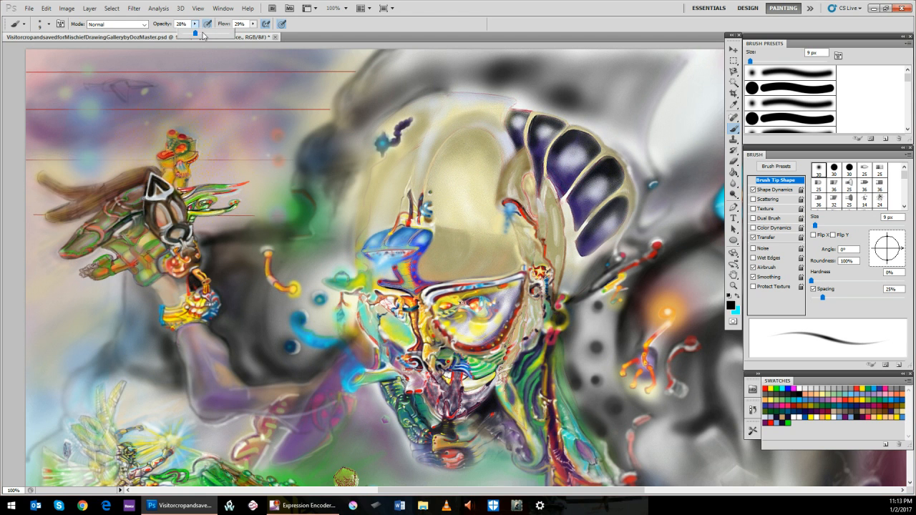
Raise the 9 px brush's opacity slightly for firmer sketch lines
drag(195, 33, 206, 32)
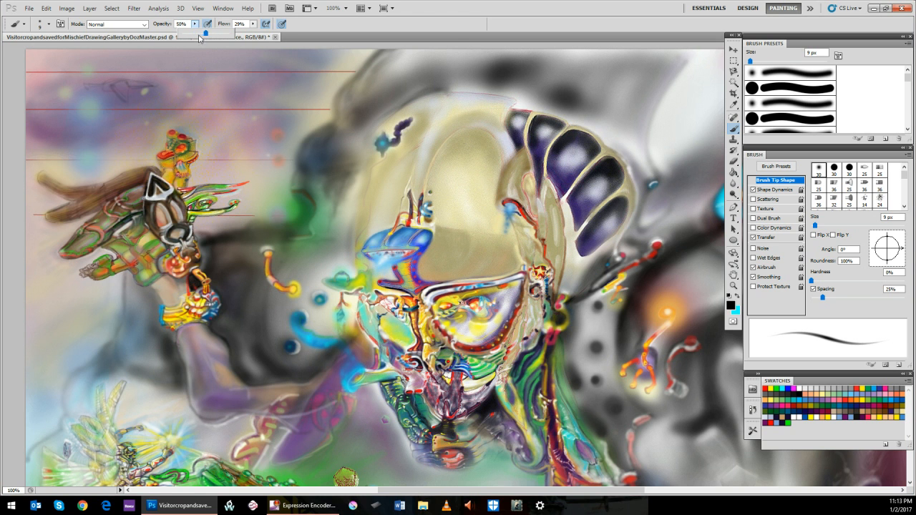
mouse_move(126, 84)
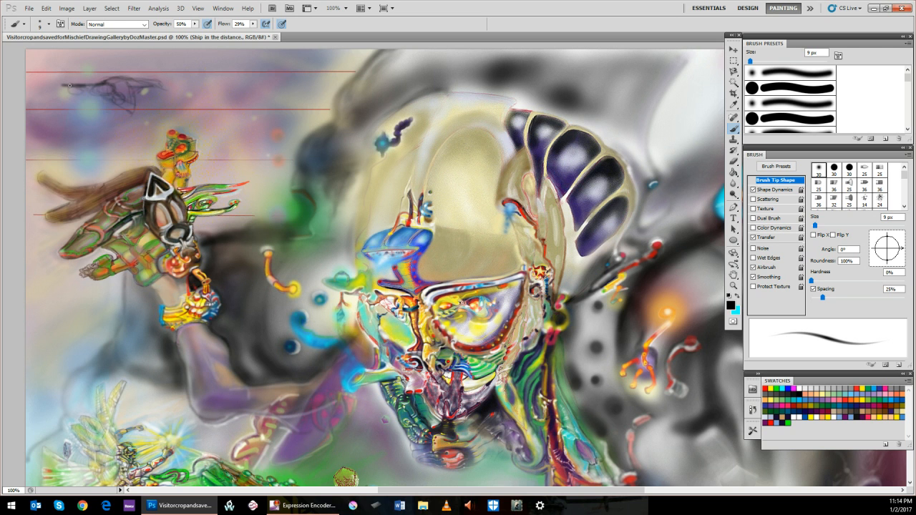
Add a defining stroke to the faint spaceship outline with the small brush
click(72, 83)
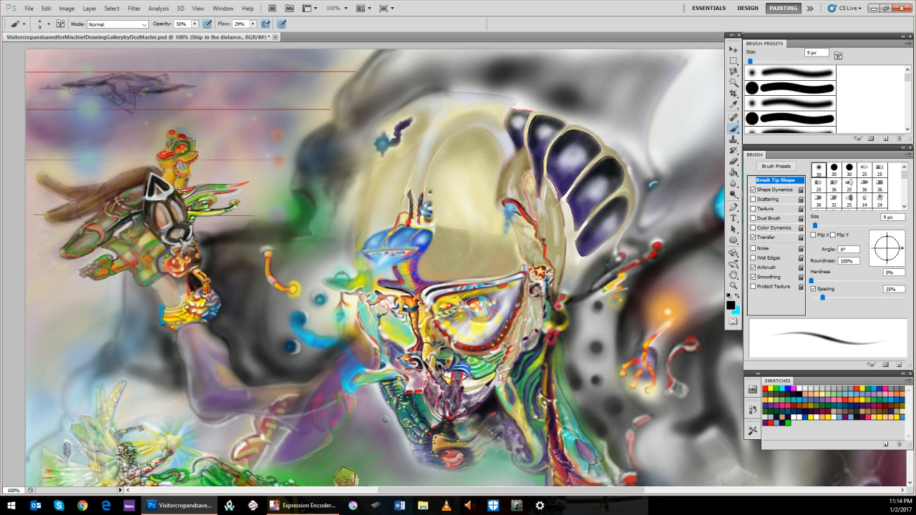
mouse_move(222, 292)
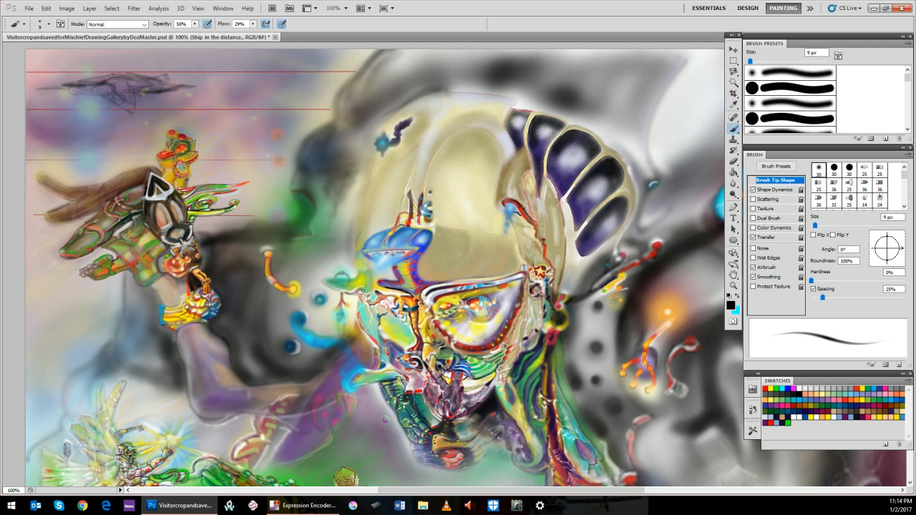
mouse_move(796, 363)
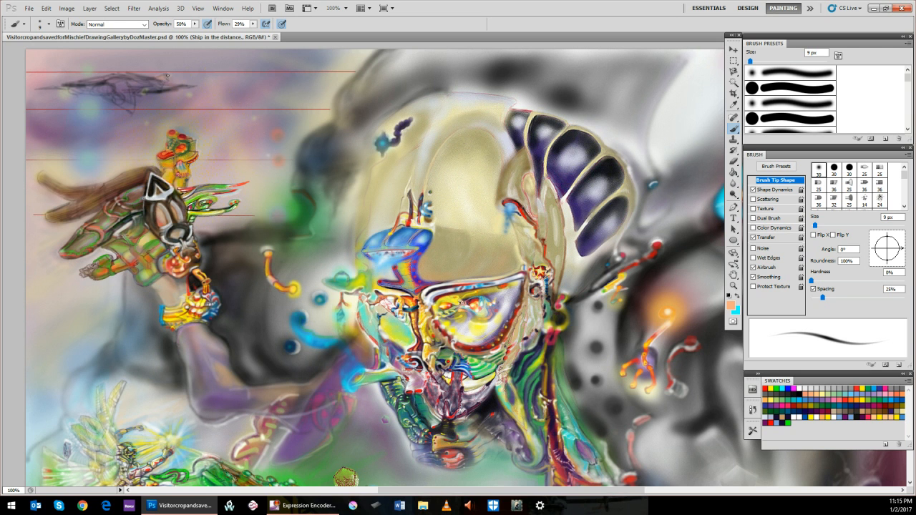
mouse_move(224, 118)
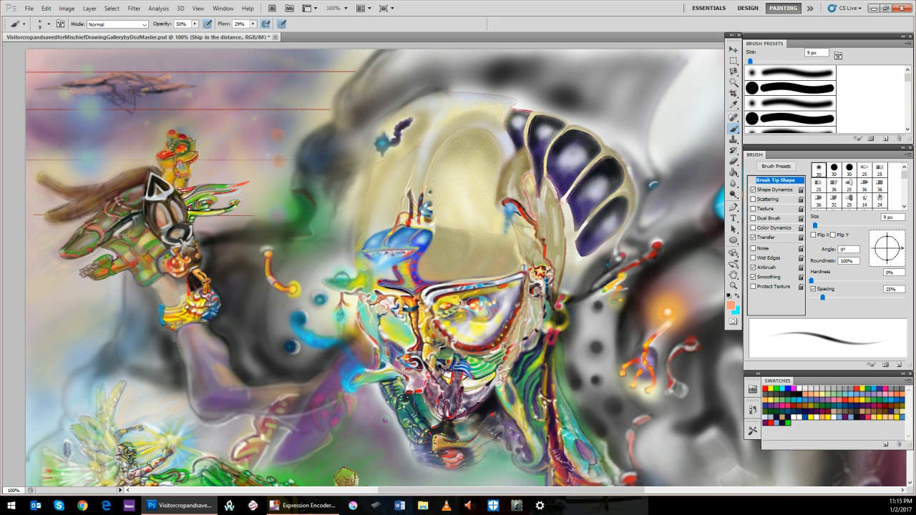
mouse_move(124, 98)
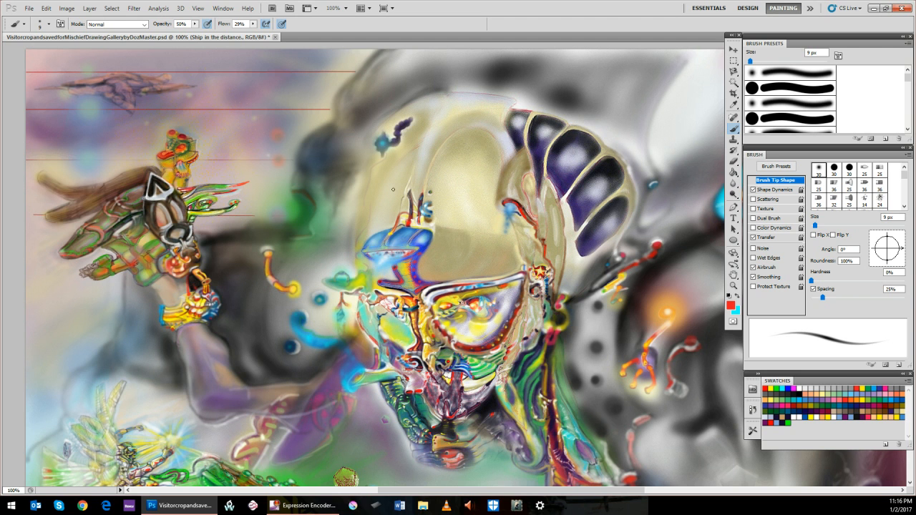
mouse_move(69, 86)
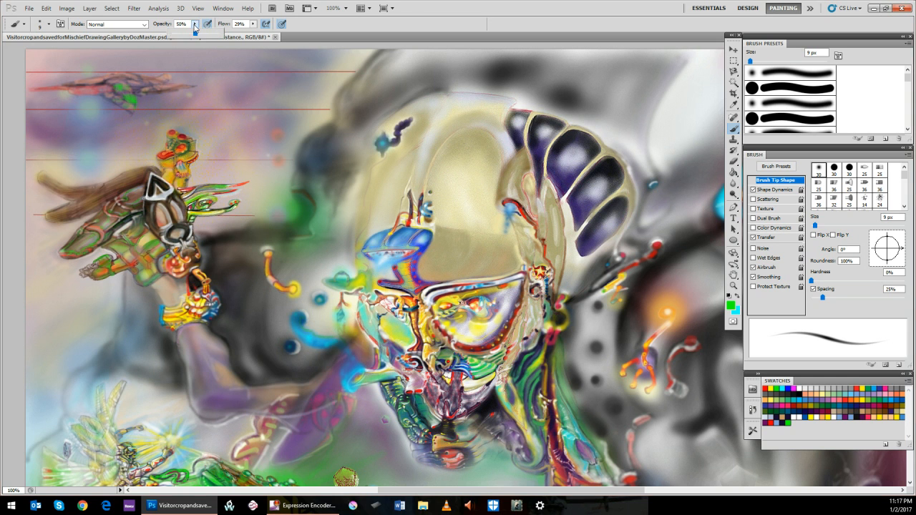
Block in the spaceship's hull with a quick low-opacity stroke in the upper-left sky
drag(197, 23, 184, 23)
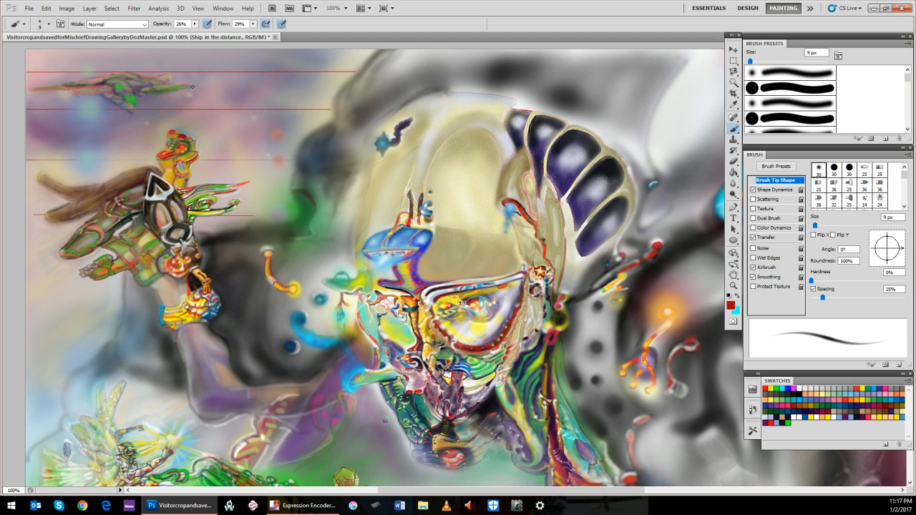
mouse_move(633, 352)
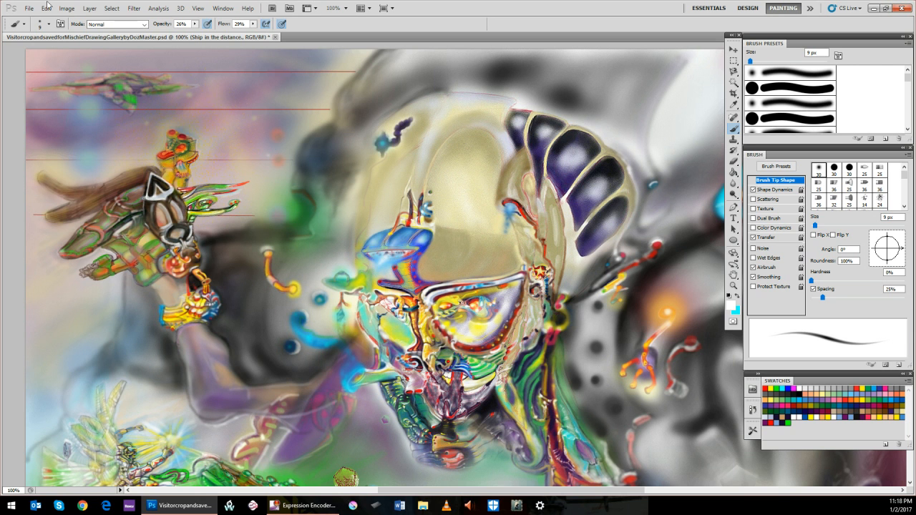
Save the illustration via File > Save with the spaceship sketch included
click(28, 8)
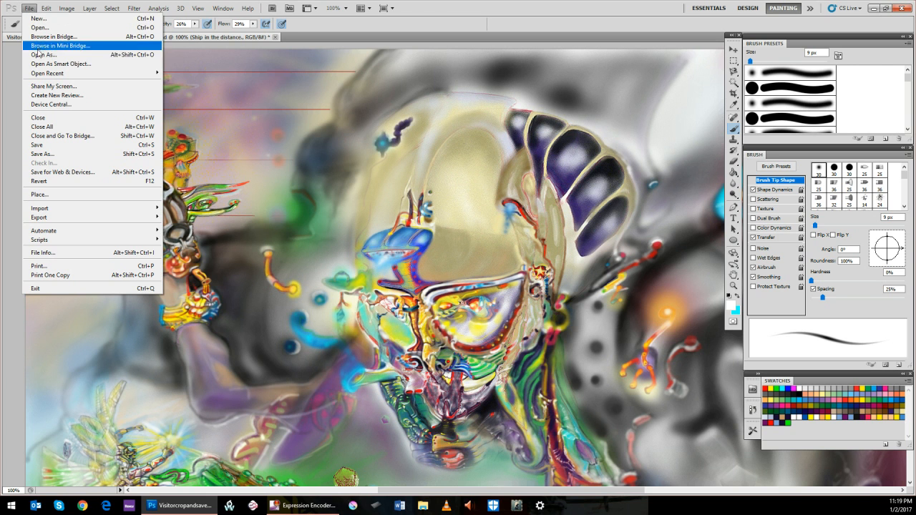
mouse_move(42, 145)
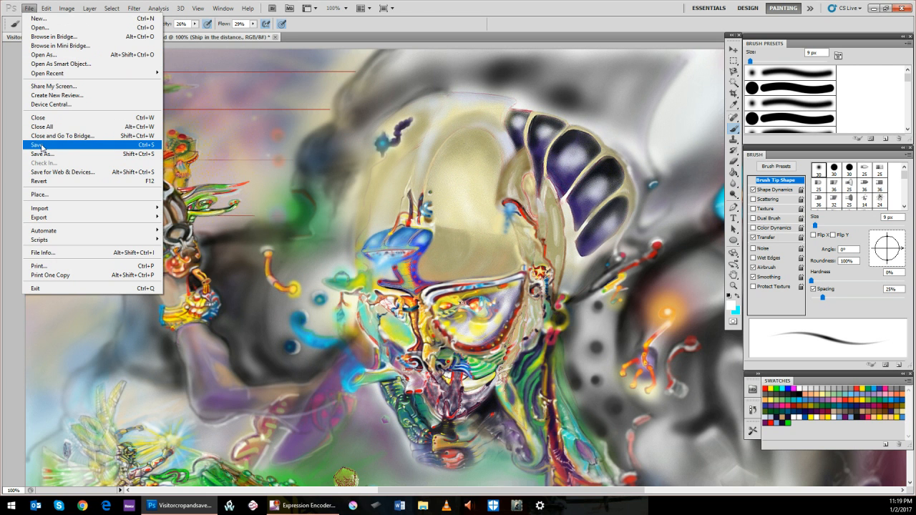
click(37, 145)
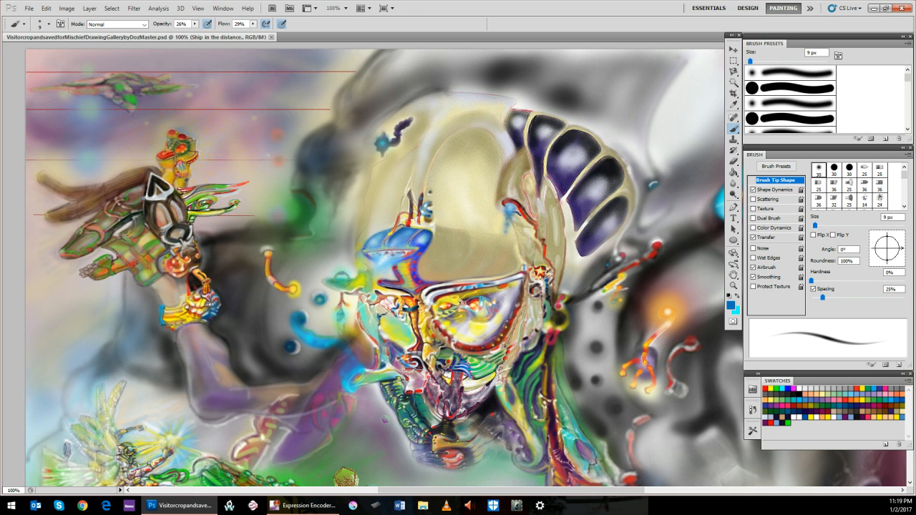
mouse_move(175, 77)
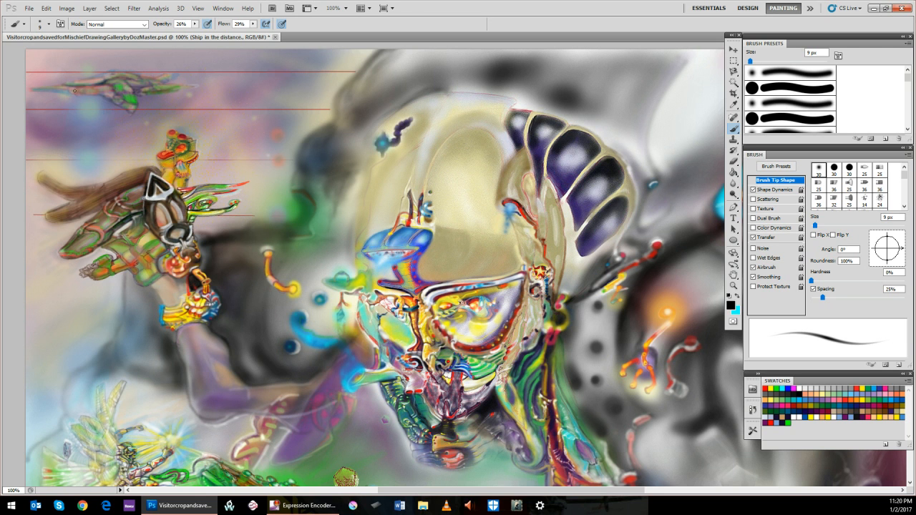
mouse_move(72, 92)
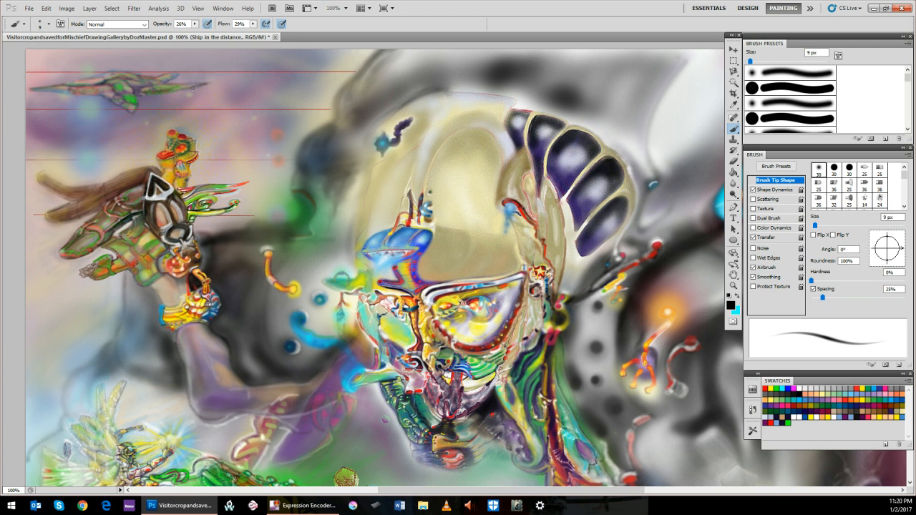
Paint green colour over the distant spaceship's body
drag(131, 100, 198, 85)
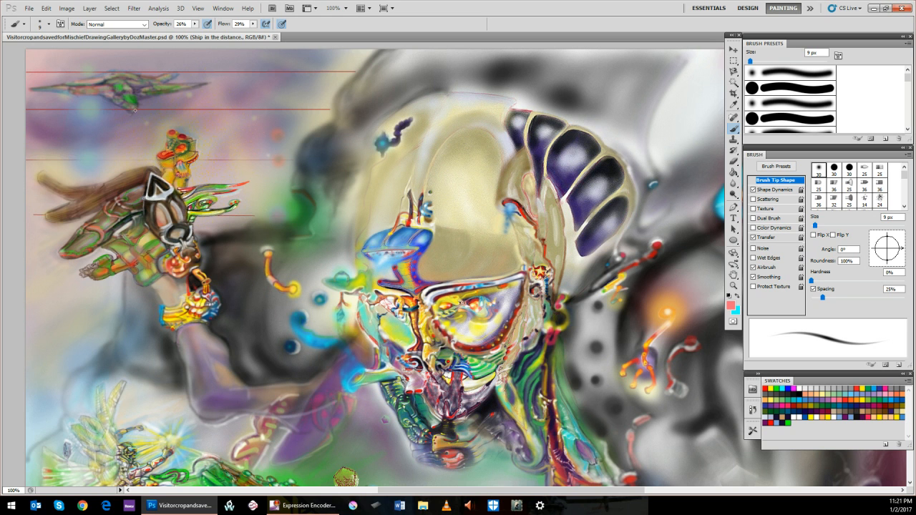
mouse_move(185, 41)
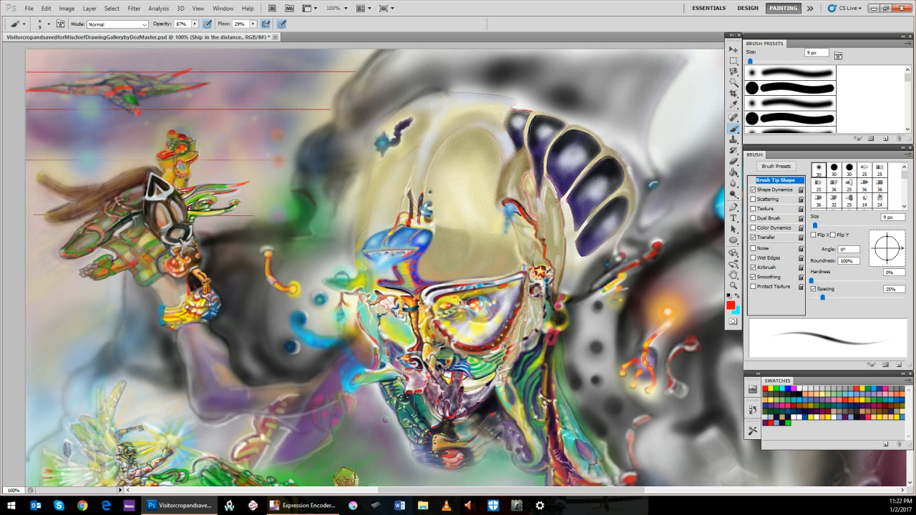
mouse_move(785, 303)
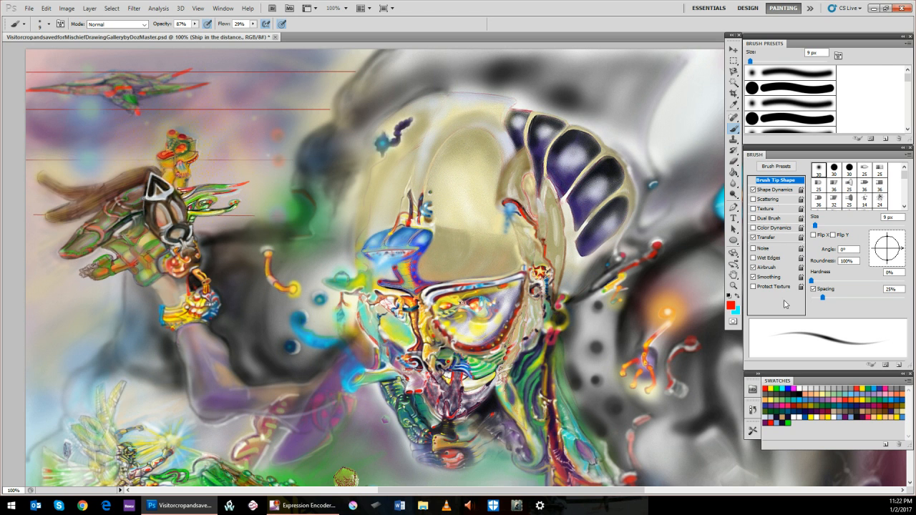